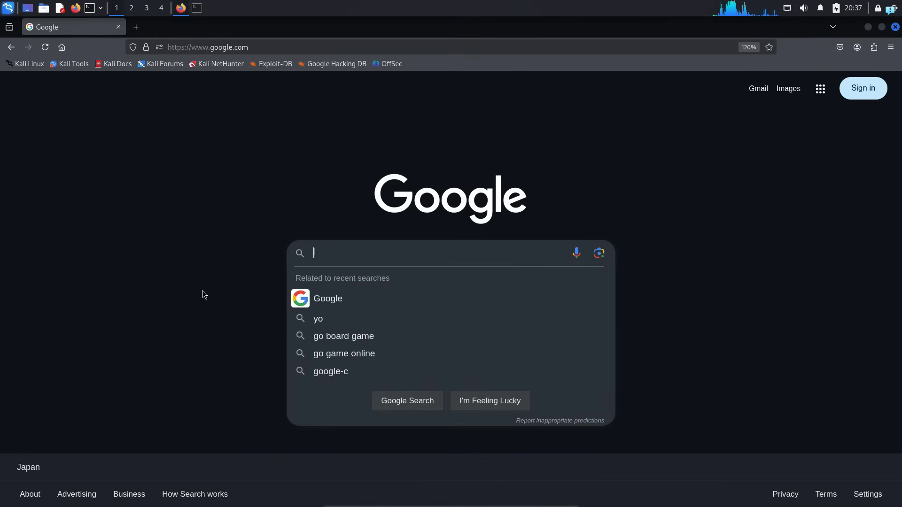
Search for 'gr33n37 ip changer' and open the gr33n37-ip-changer GitHub repository.
text(gr33)
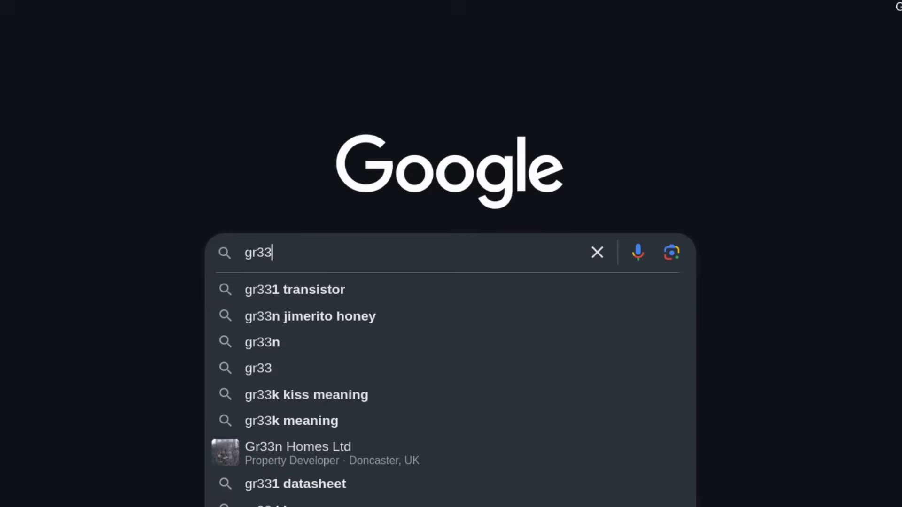
text(n37 ip changer)
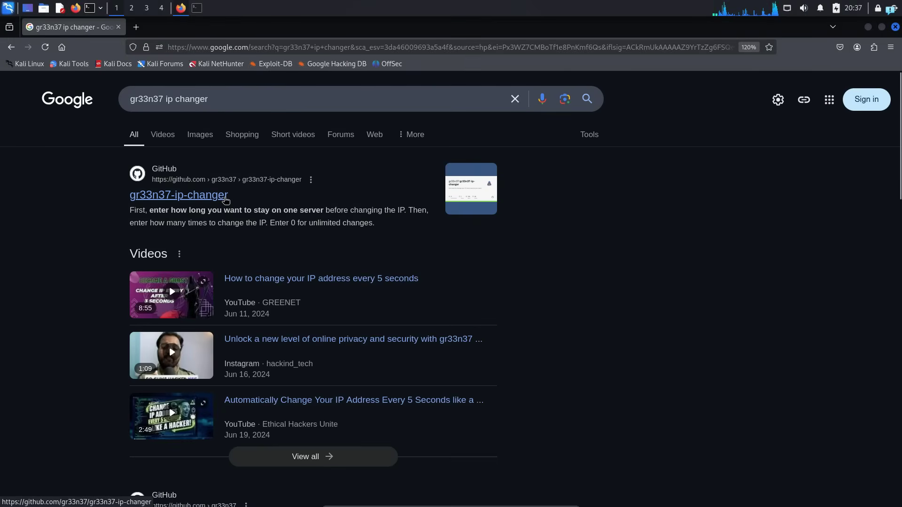
click(179, 194)
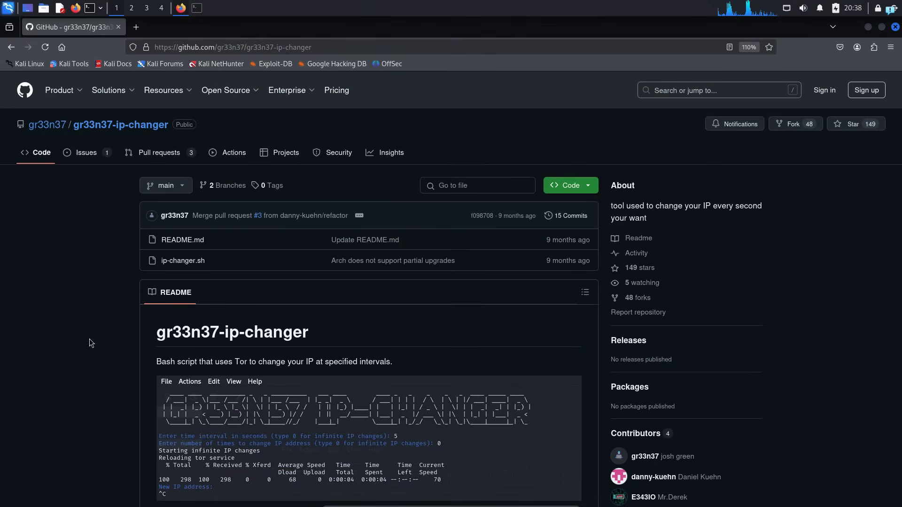
click(569, 185)
text(g)
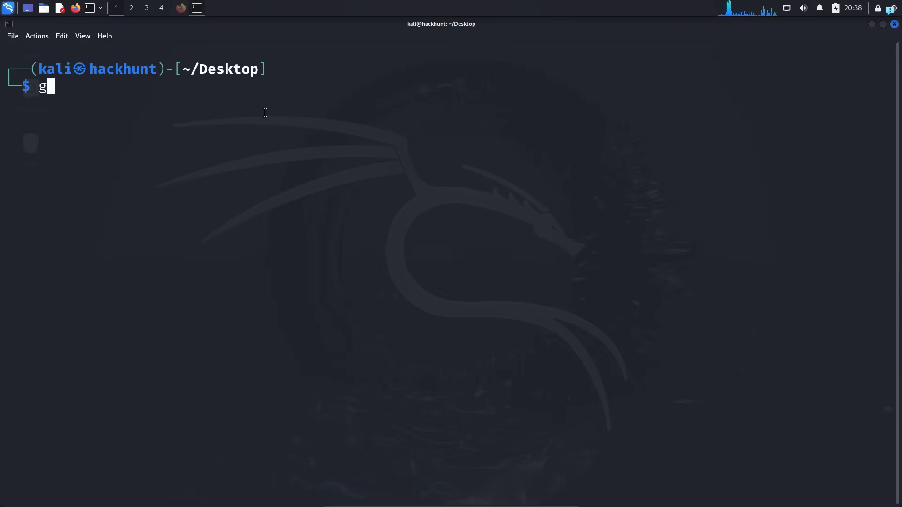
Clone gr33n37-ip-changer to the Desktop, cd into it, and select ip-changer.sh.
right_click(264, 112)
text(it clone https://github.com/gr33n37/gr33n37-ip-changer.git)
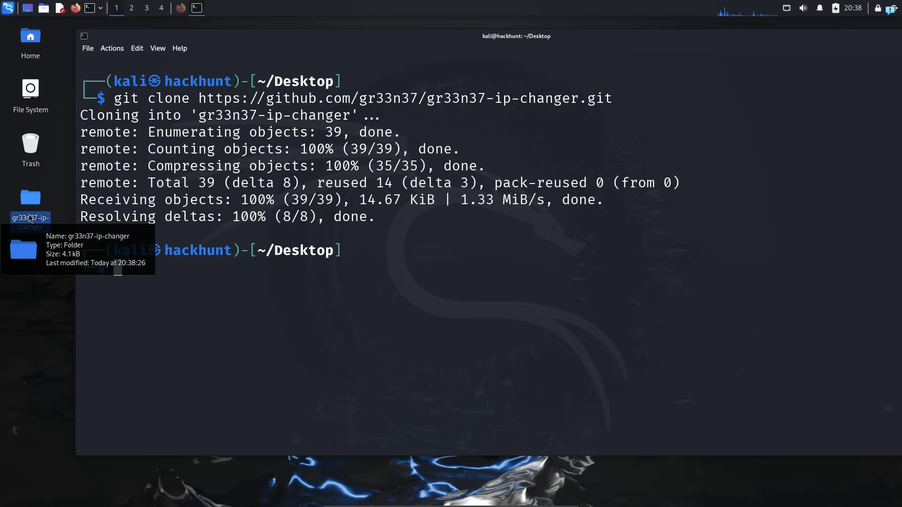
text(cd gr33n37-ip-changer/)
text(ls)
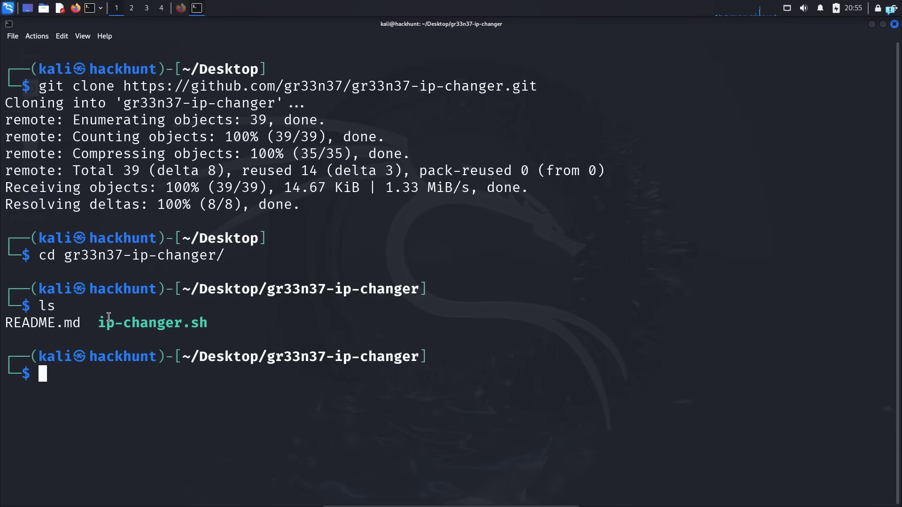
double_click(152, 322)
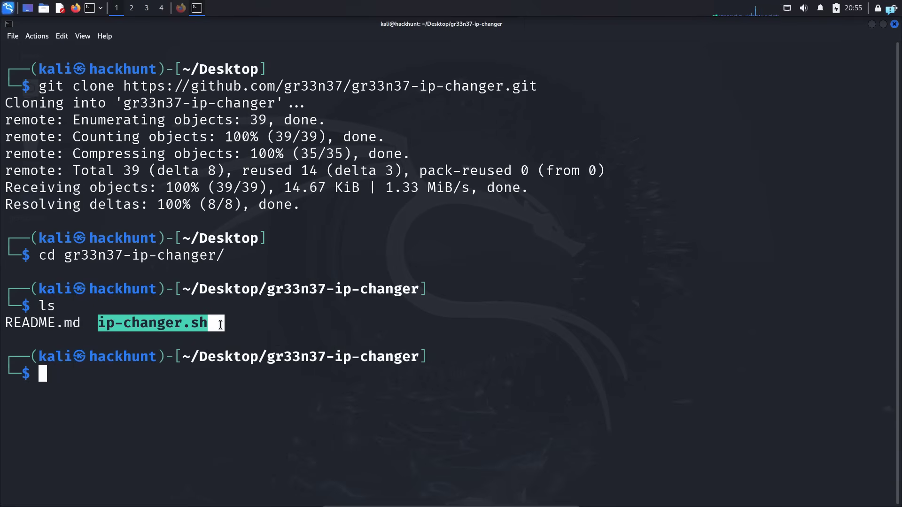
Clear the terminal and run sudo ./ip-changer.sh as root.
text(clear)
text(sudo)
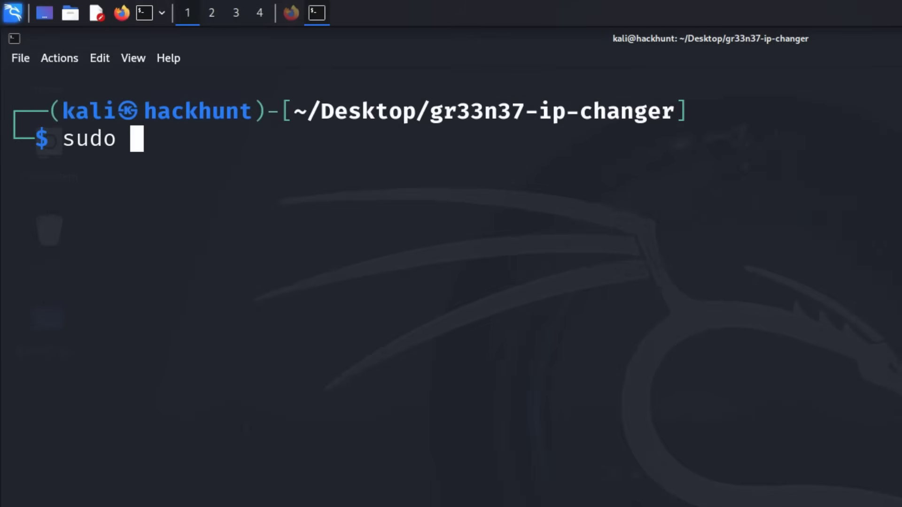
text(./)
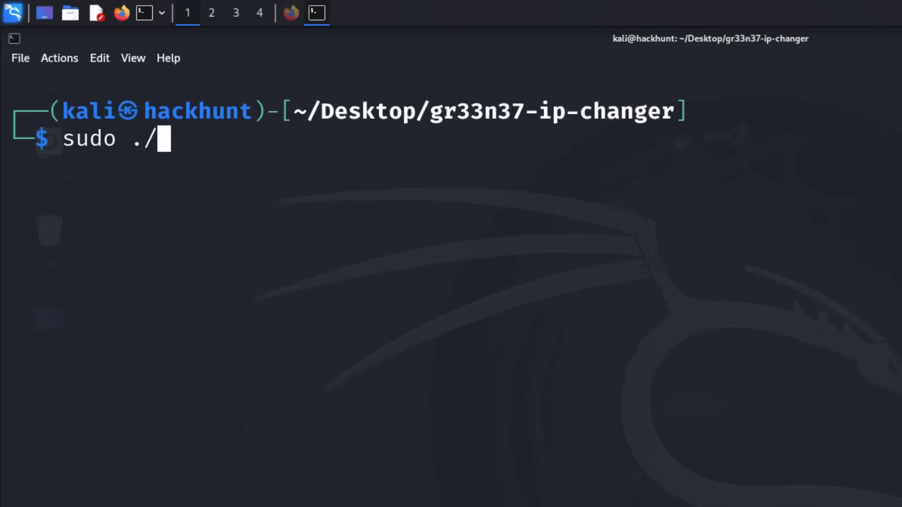
text(ip)
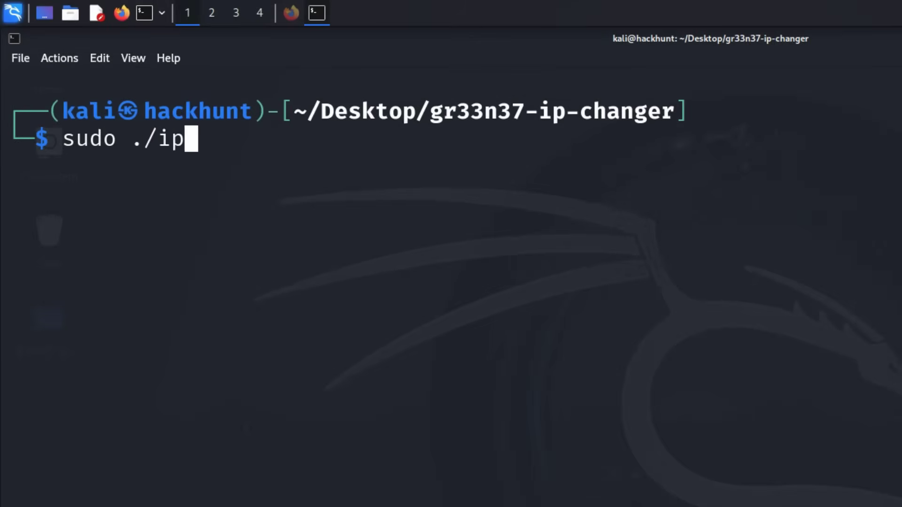
key(Return)
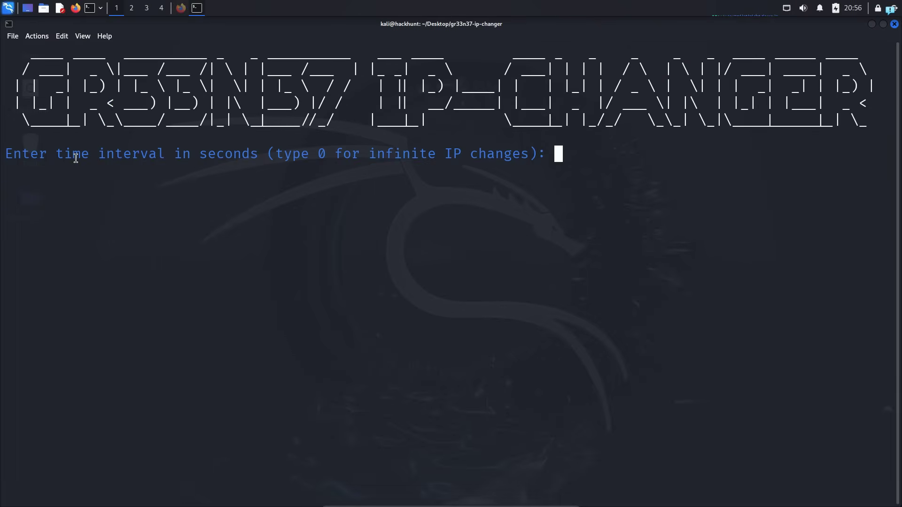
Answer the time-interval prompt with 3 seconds.
double_click(69, 154)
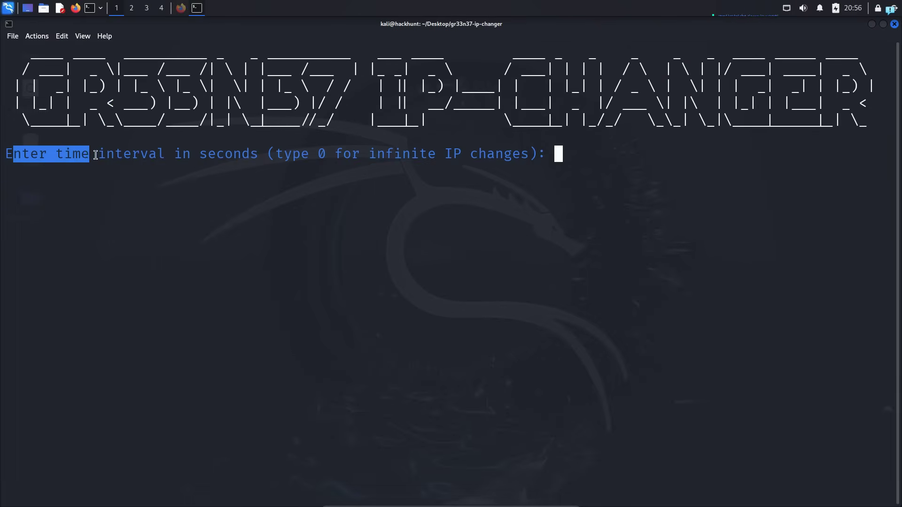
drag(89, 154, 259, 153)
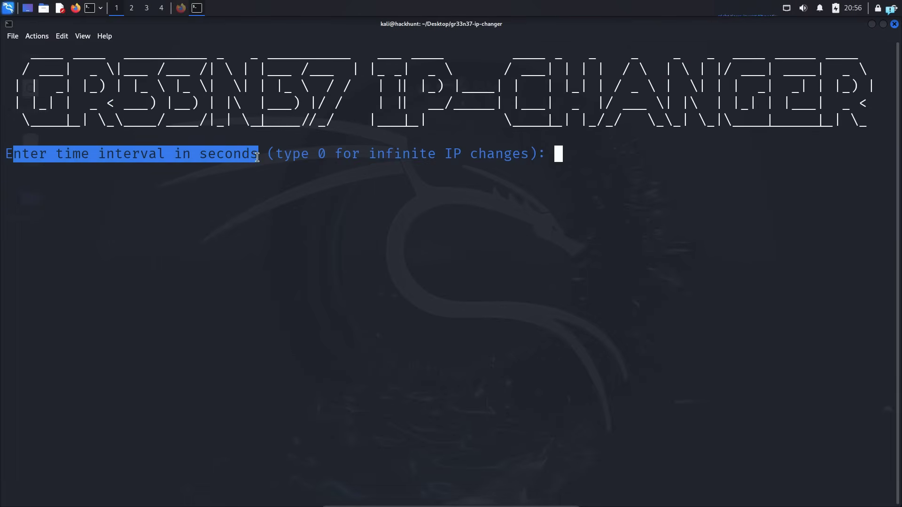
text(3)
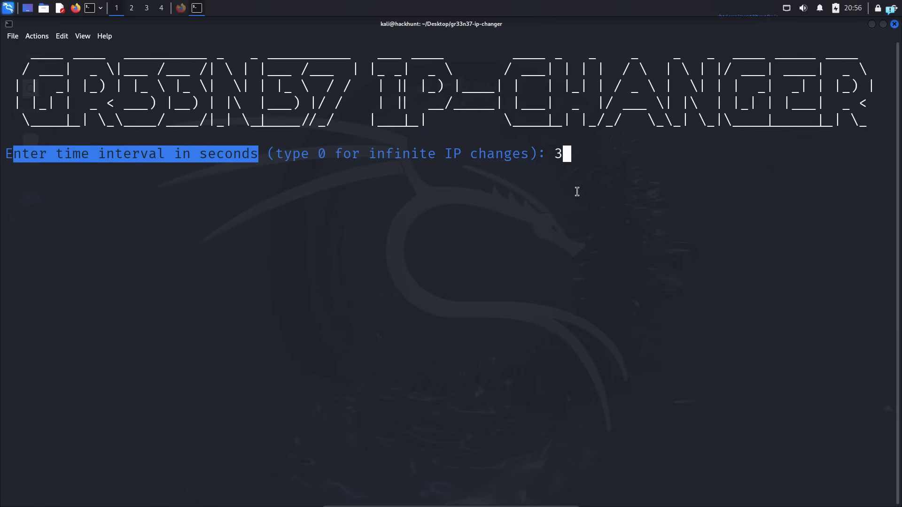
mouse_move(559, 171)
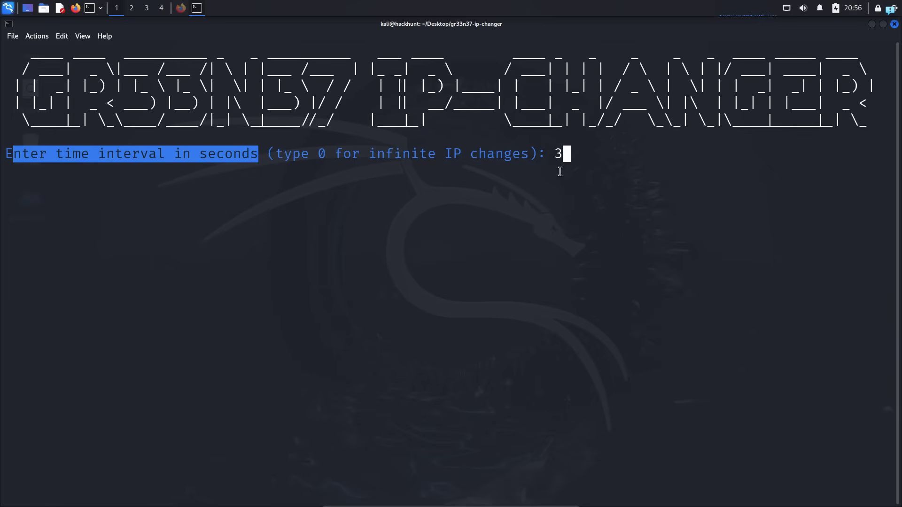
Accept the 3-second interval and enter 0 for unlimited IP changes.
key(Return)
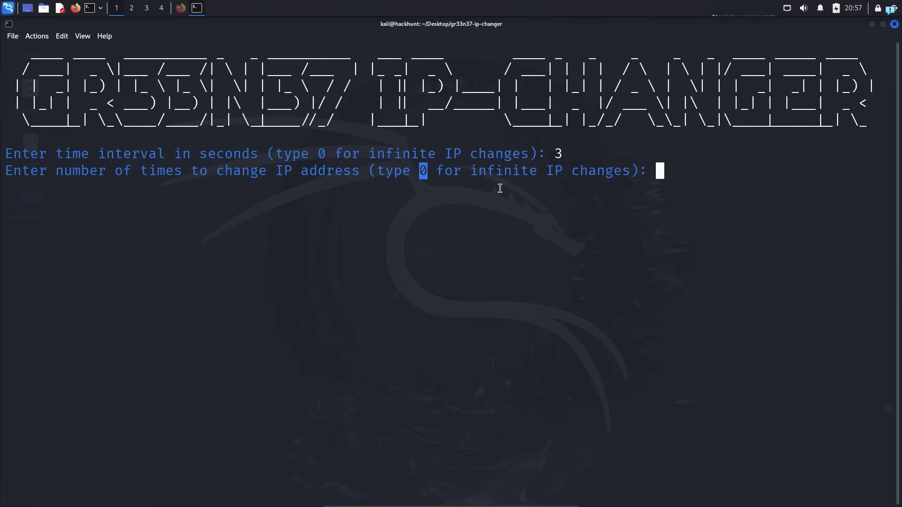
text(0)
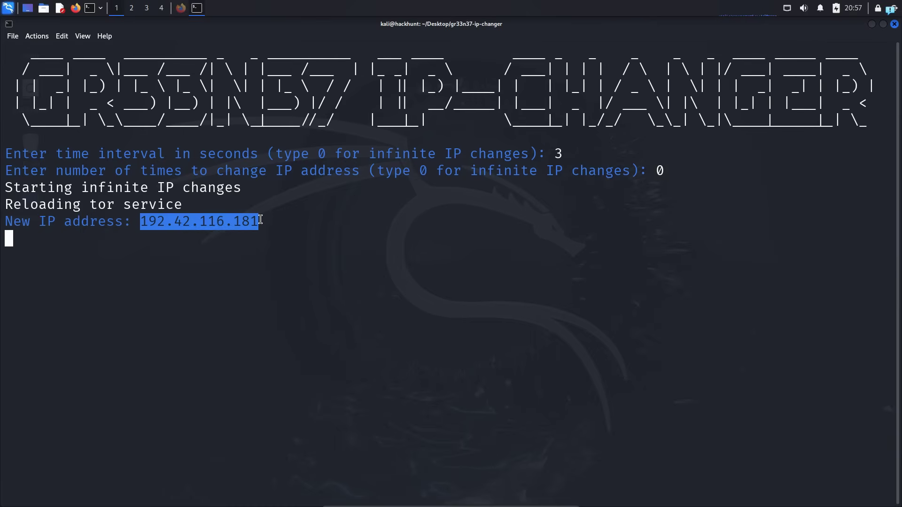
mouse_move(246, 231)
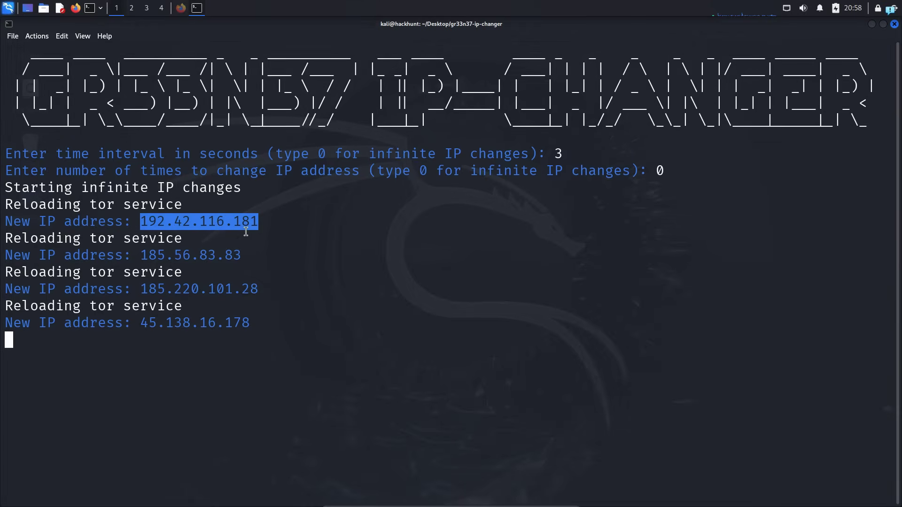
mouse_move(319, 190)
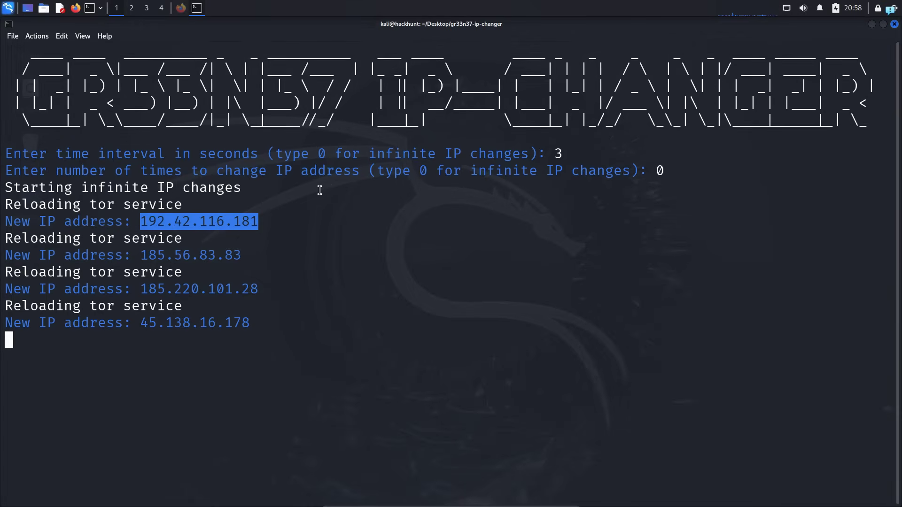
mouse_move(370, 246)
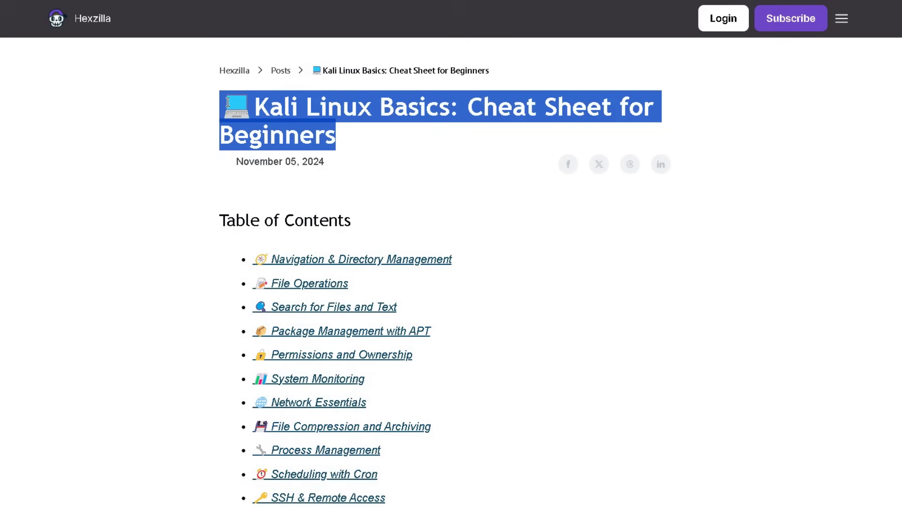
Scroll through the Hexzilla Kali Linux Basics cheat sheet command tables.
scroll(down, 3)
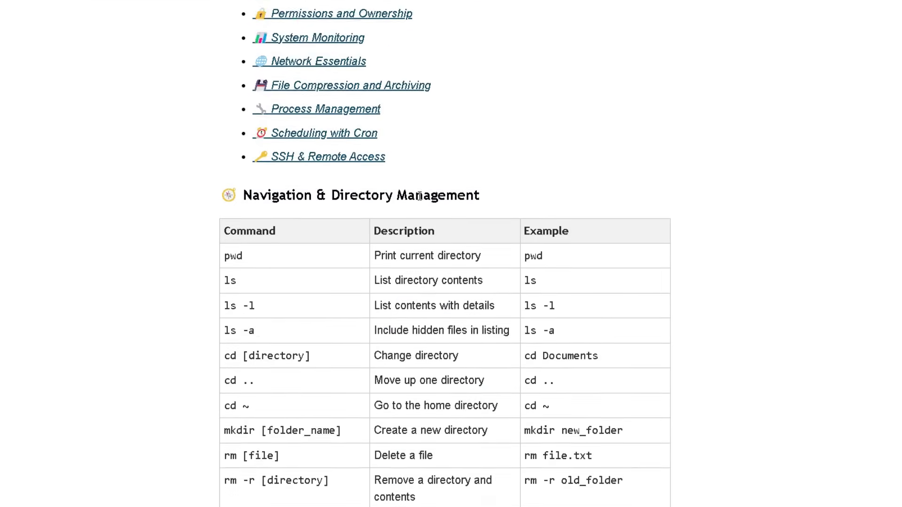
scroll(down, 3)
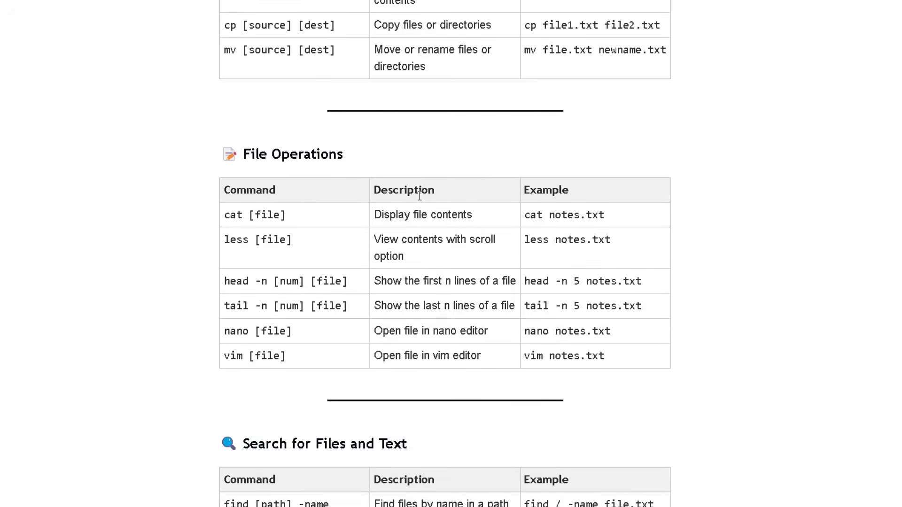
scroll(down, 3)
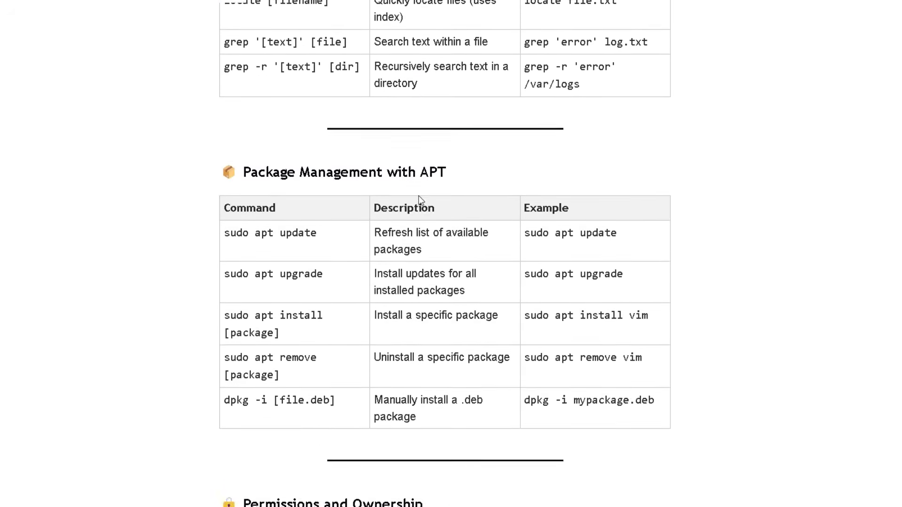
scroll(down, 3)
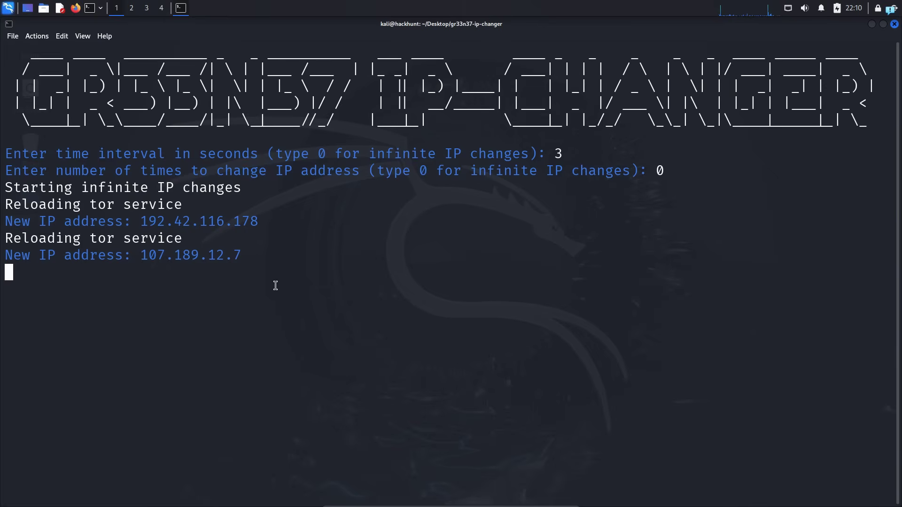
mouse_move(138, 131)
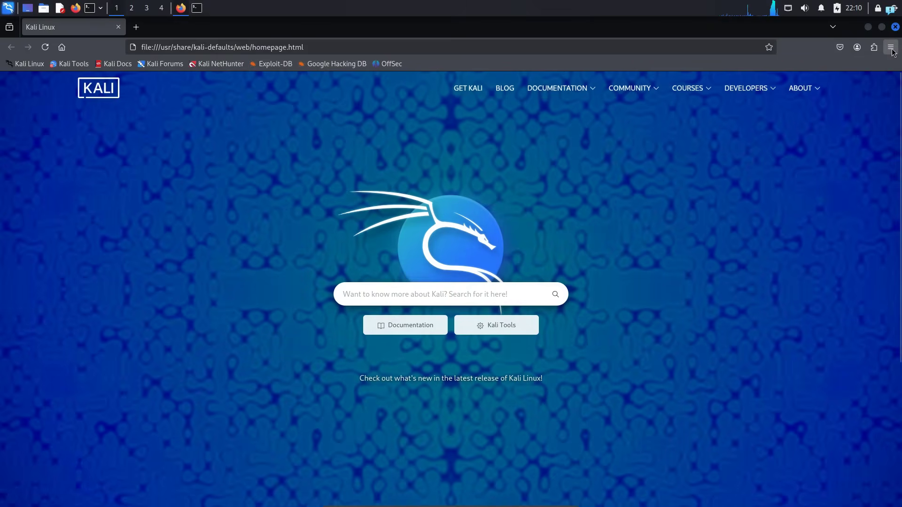
Open Firefox Settings and the Network Settings connection dialog.
click(892, 47)
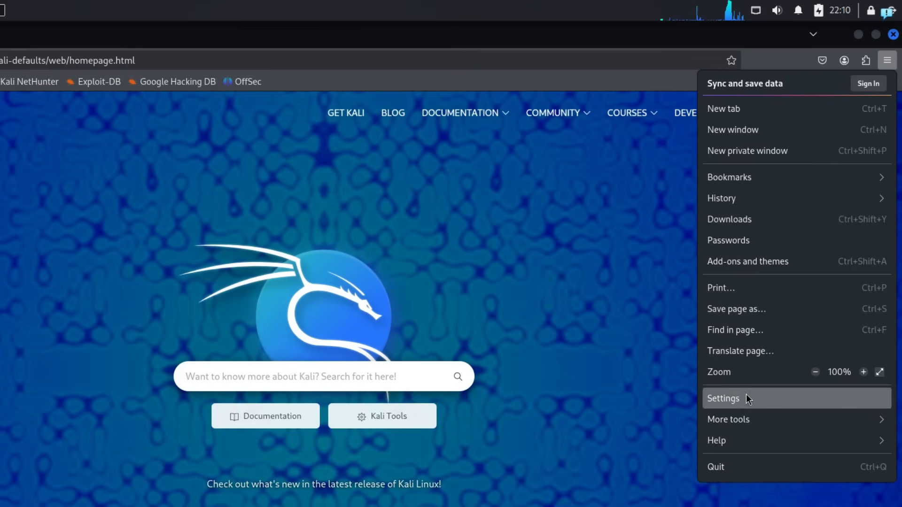
click(723, 398)
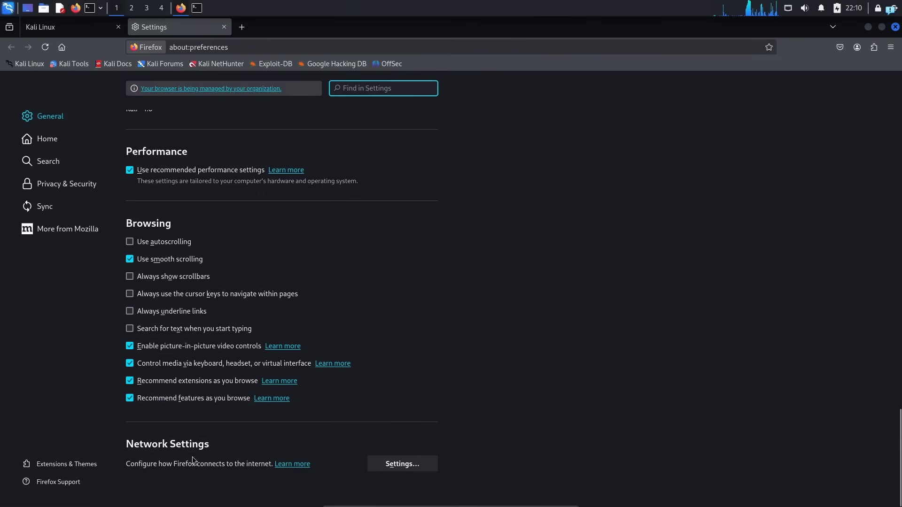
click(402, 463)
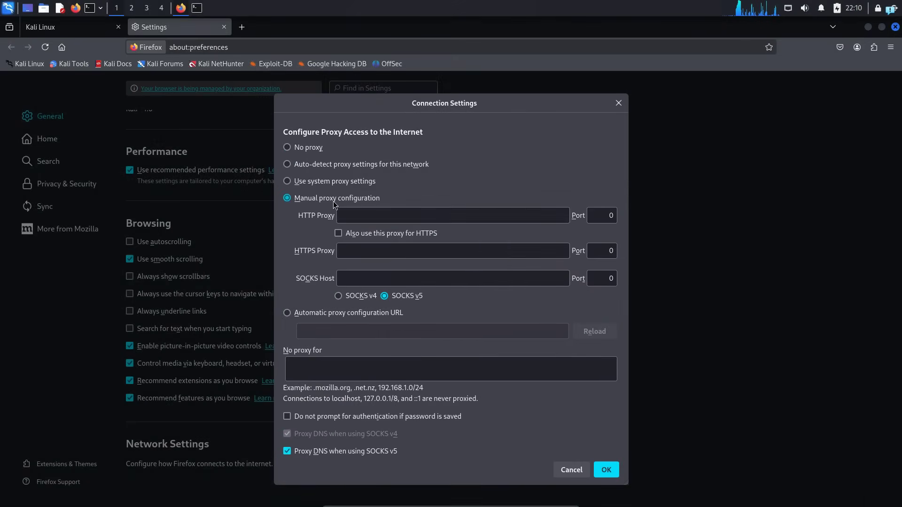
Set a SOCKS v5 proxy at host 127.0.0.1, port 9050, and save.
click(453, 277)
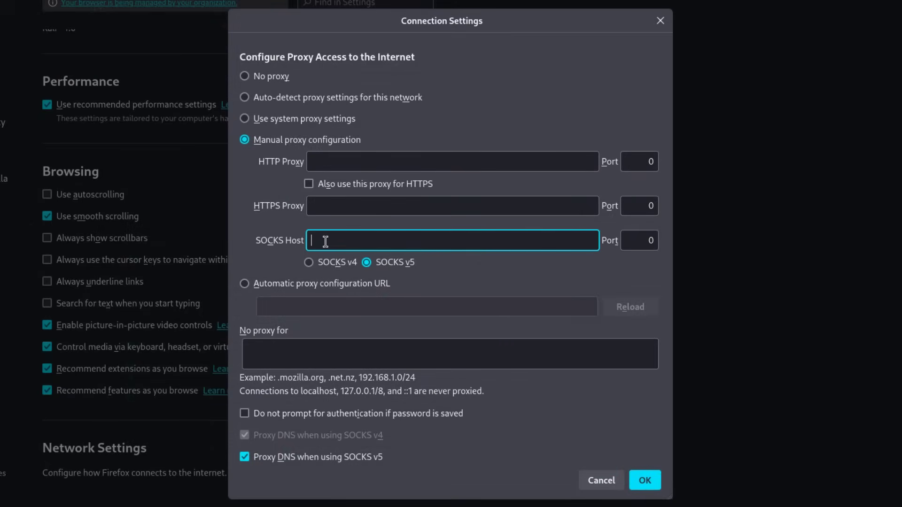
text(127.0)
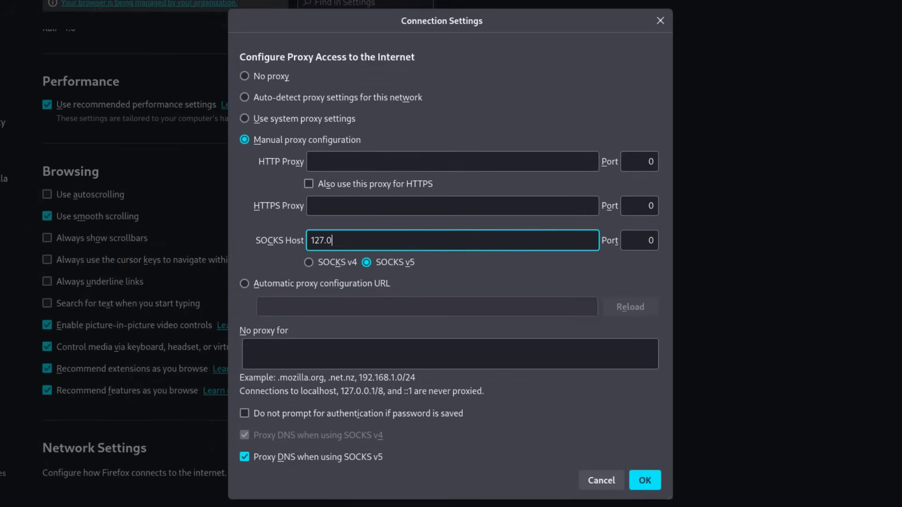
text(0.1)
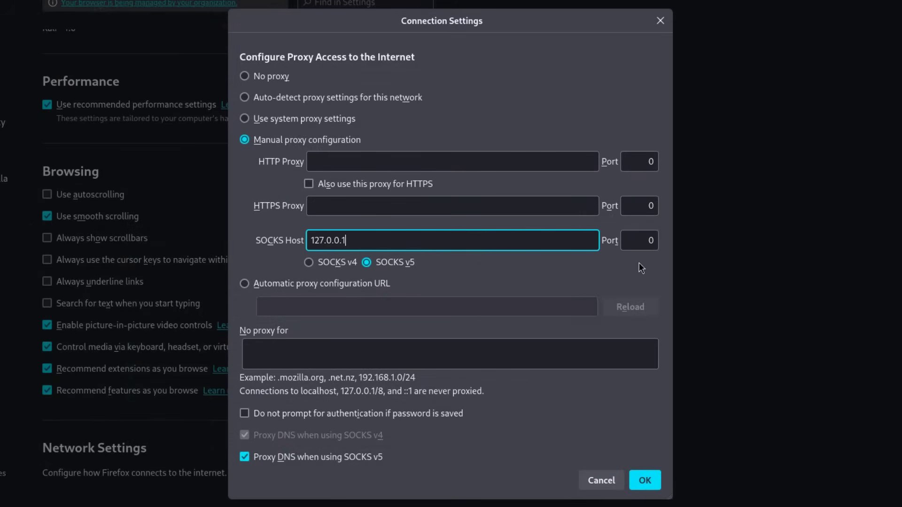
text(905)
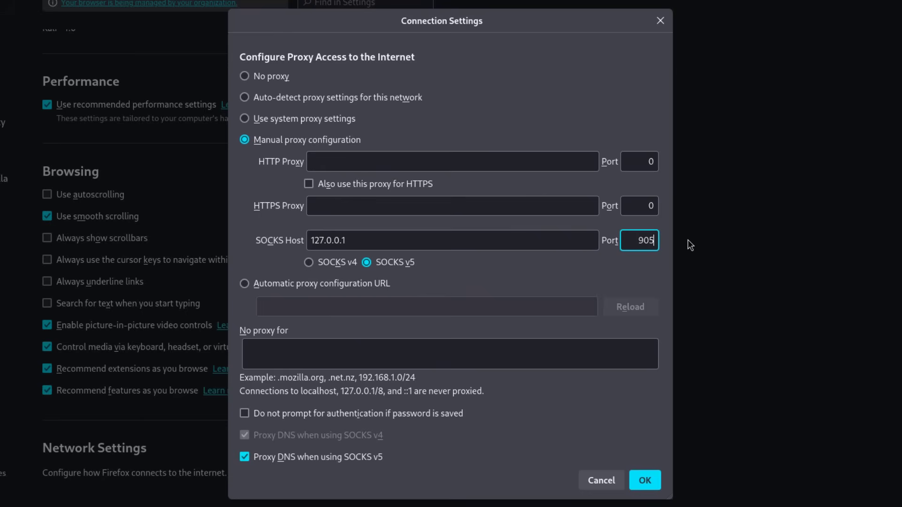
text(0)
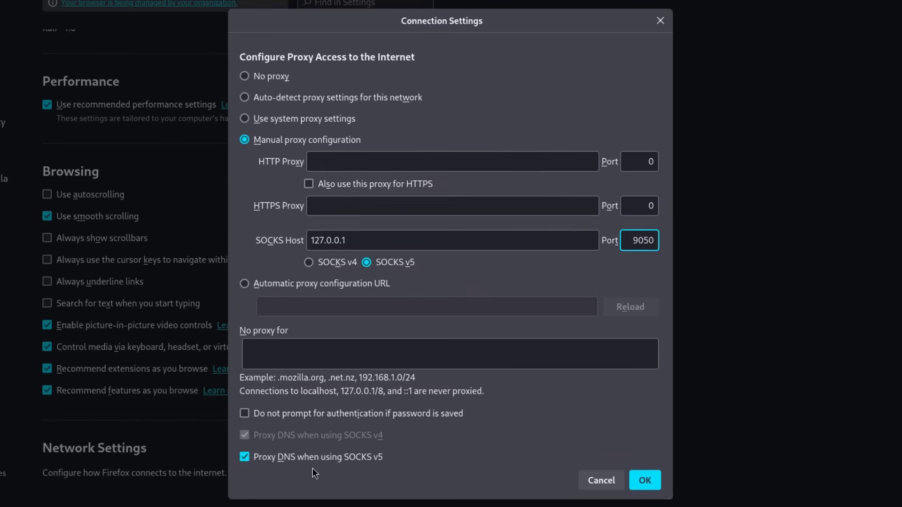
mouse_move(625, 472)
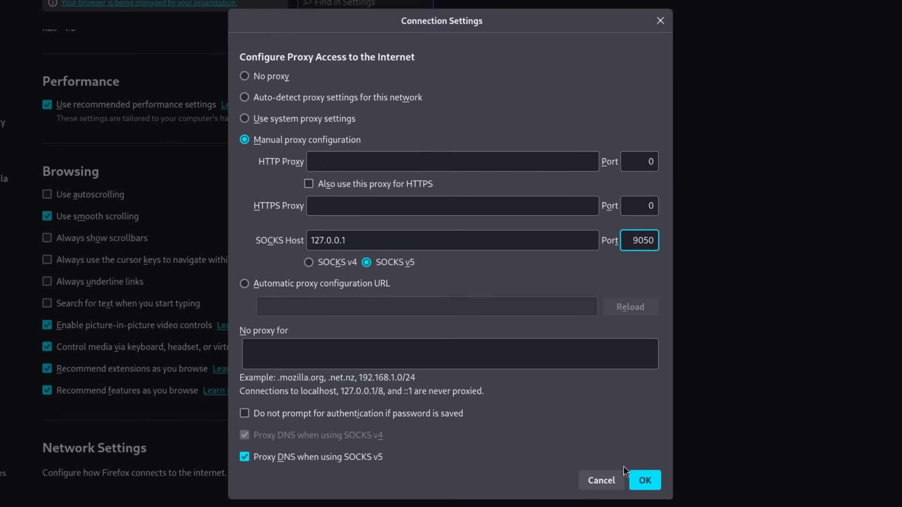
click(644, 480)
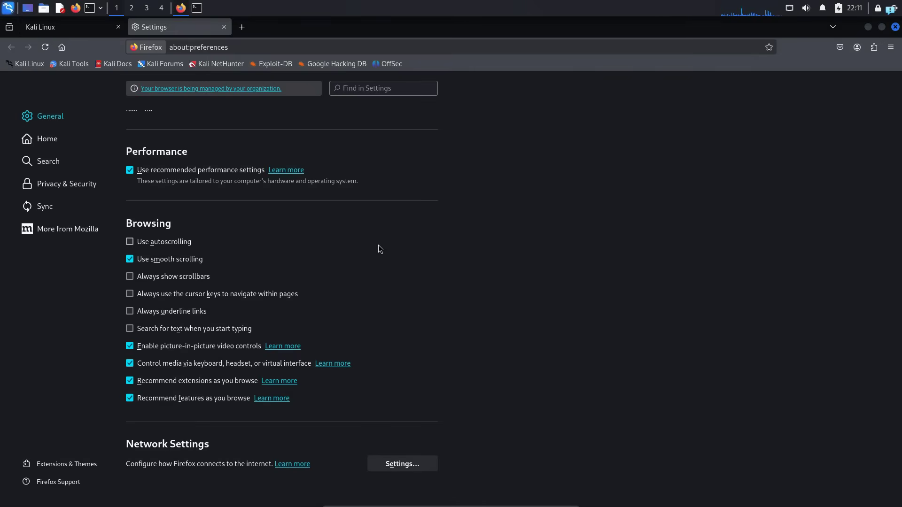
Check dnsleaktest.com and see the IP change from 5.255.123.158 to 45.84.107.222.
click(242, 27)
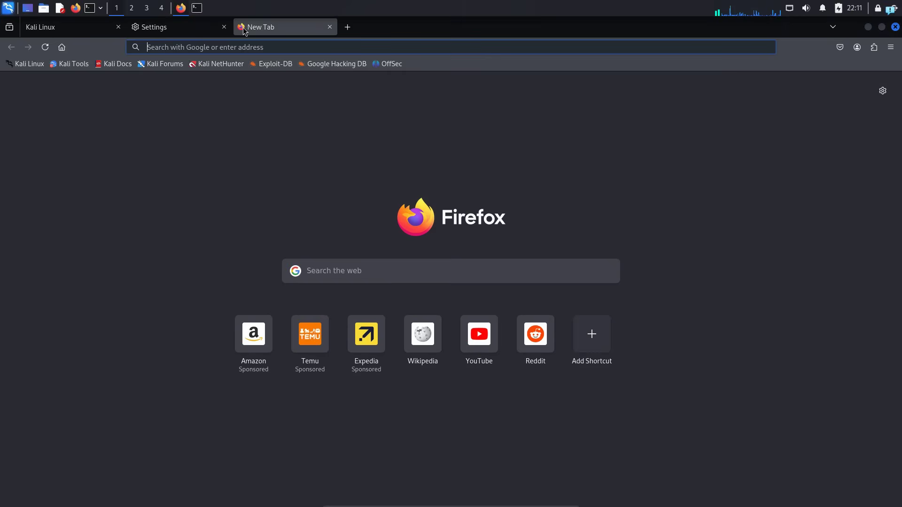
text(dnsleaktest.com)
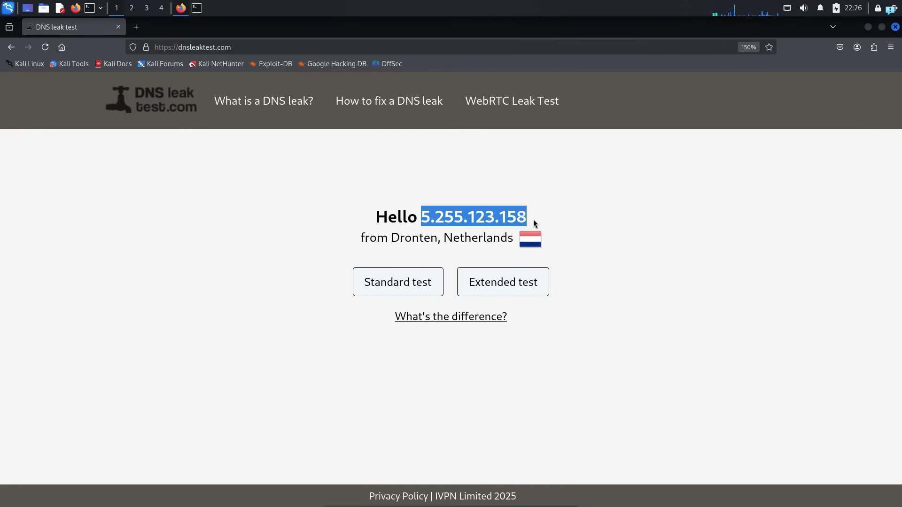
double_click(477, 238)
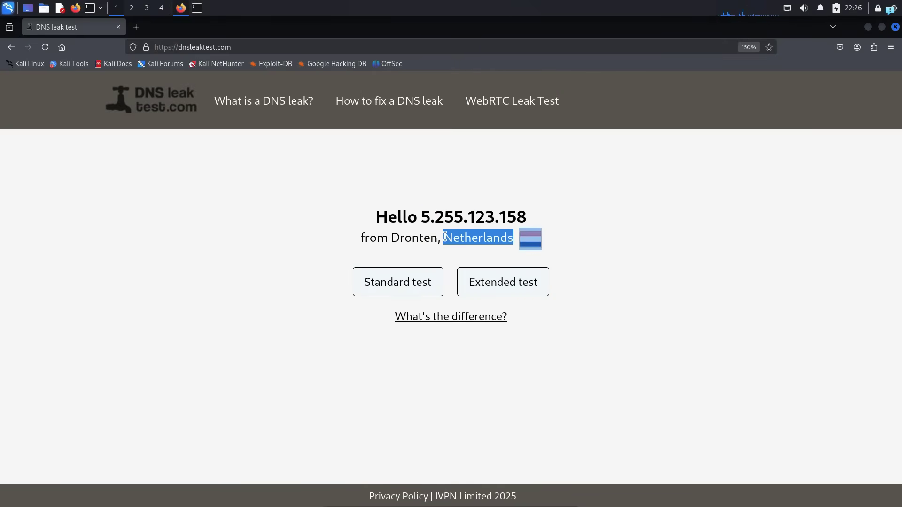
click(181, 8)
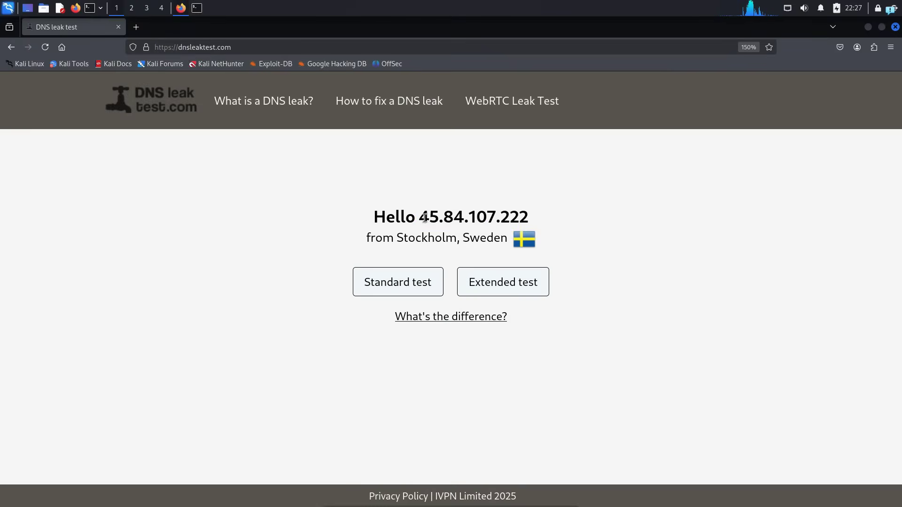
double_click(485, 238)
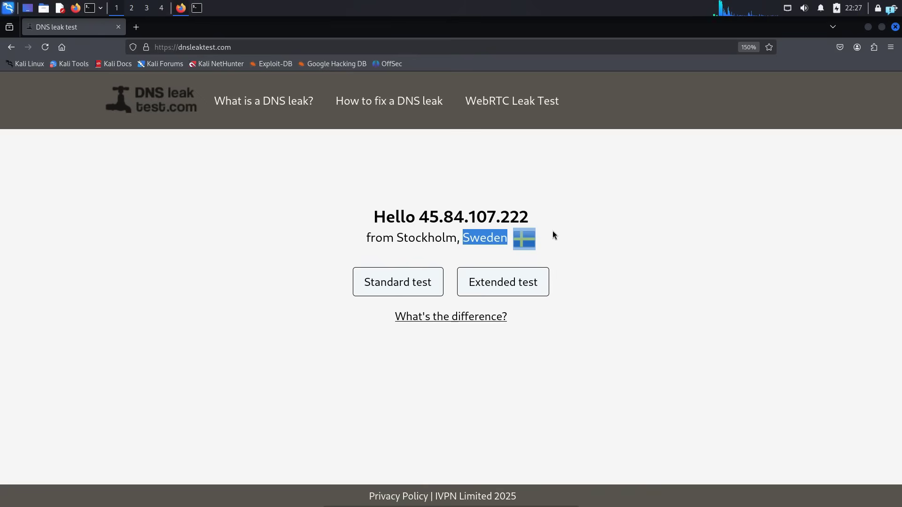
Stop the IP changer script with Ctrl+C and return to the DNS leak test.
click(196, 7)
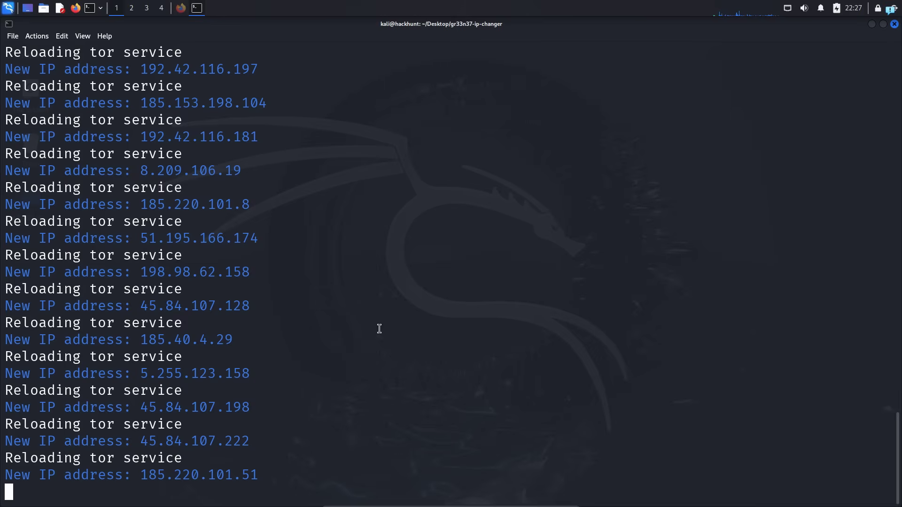
key(ctrl+c)
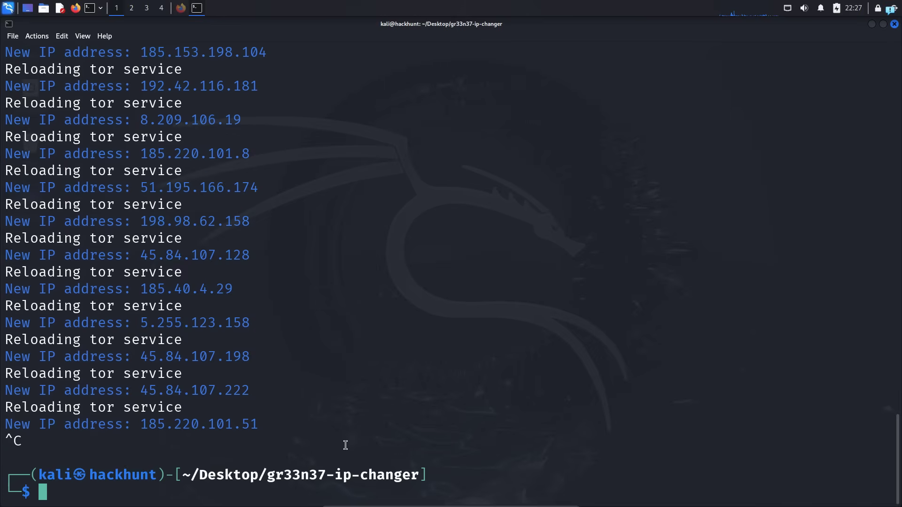
click(180, 7)
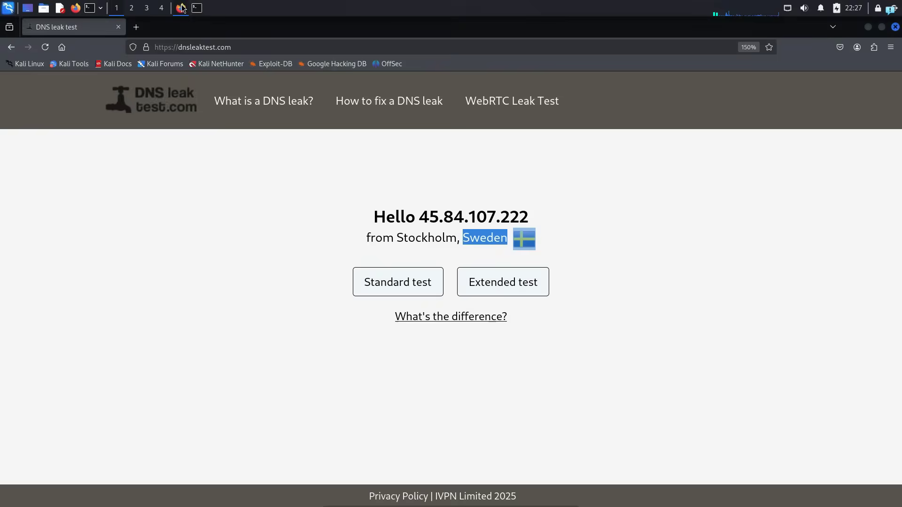
Switch Firefox's connection settings to Auto-detect proxy settings for this network.
click(890, 47)
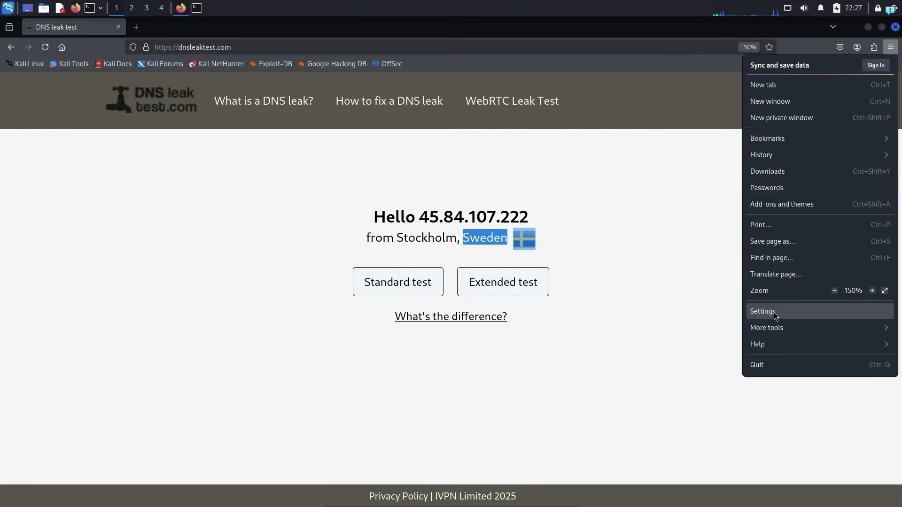
click(762, 311)
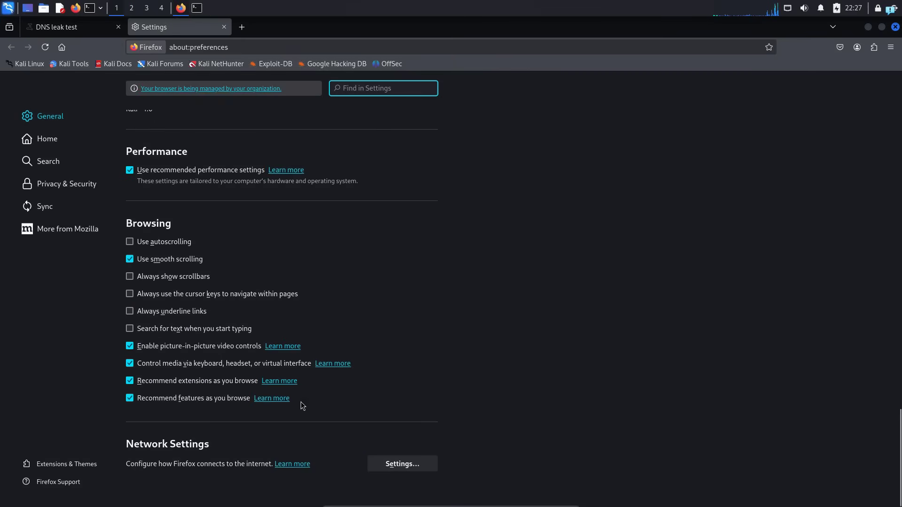
click(401, 463)
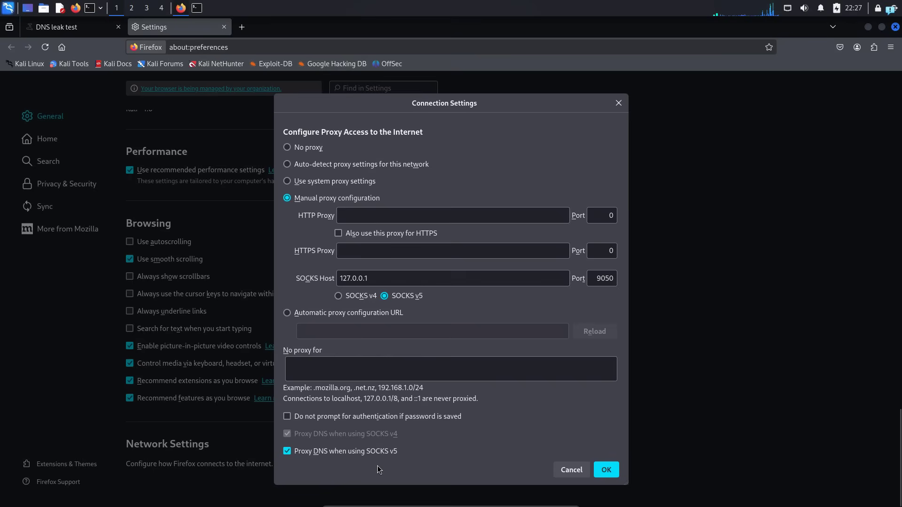
mouse_move(358, 169)
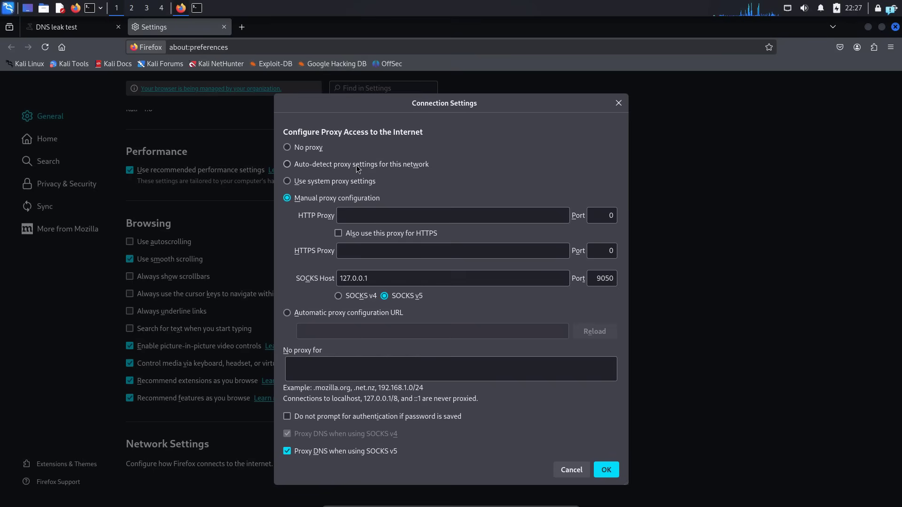
click(287, 164)
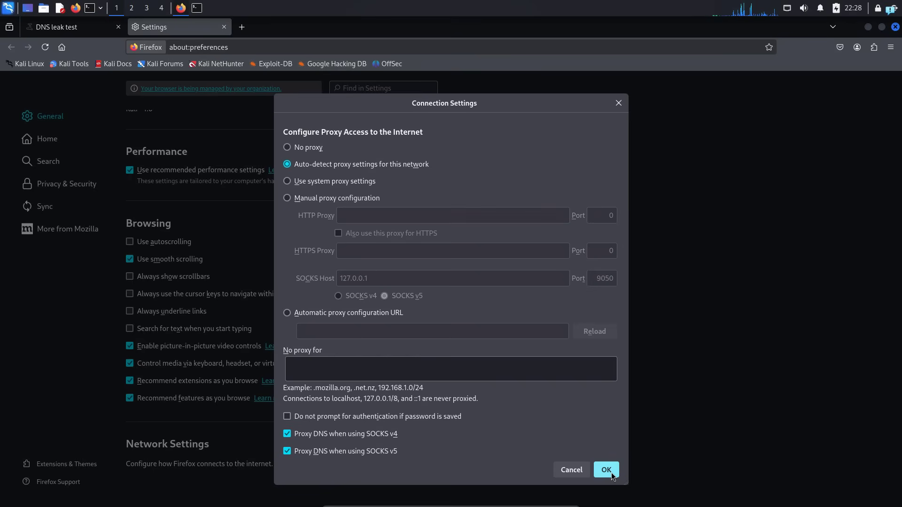
click(606, 469)
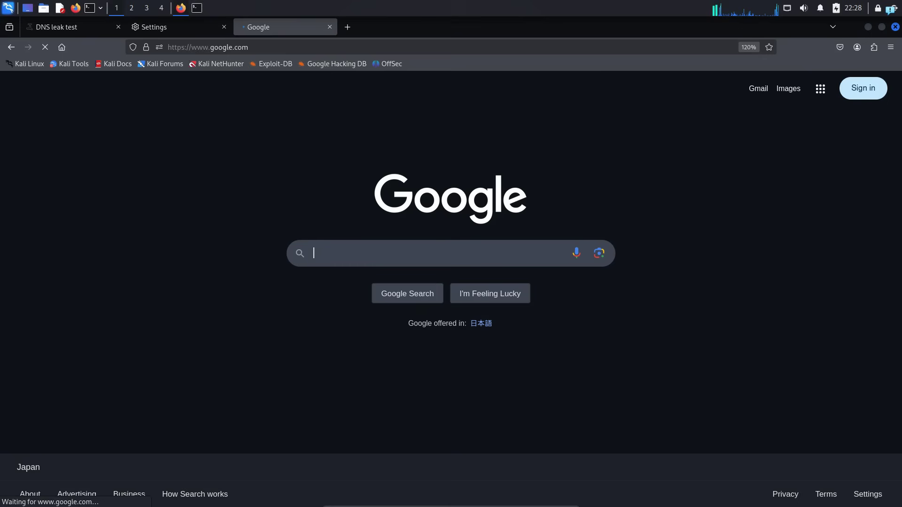